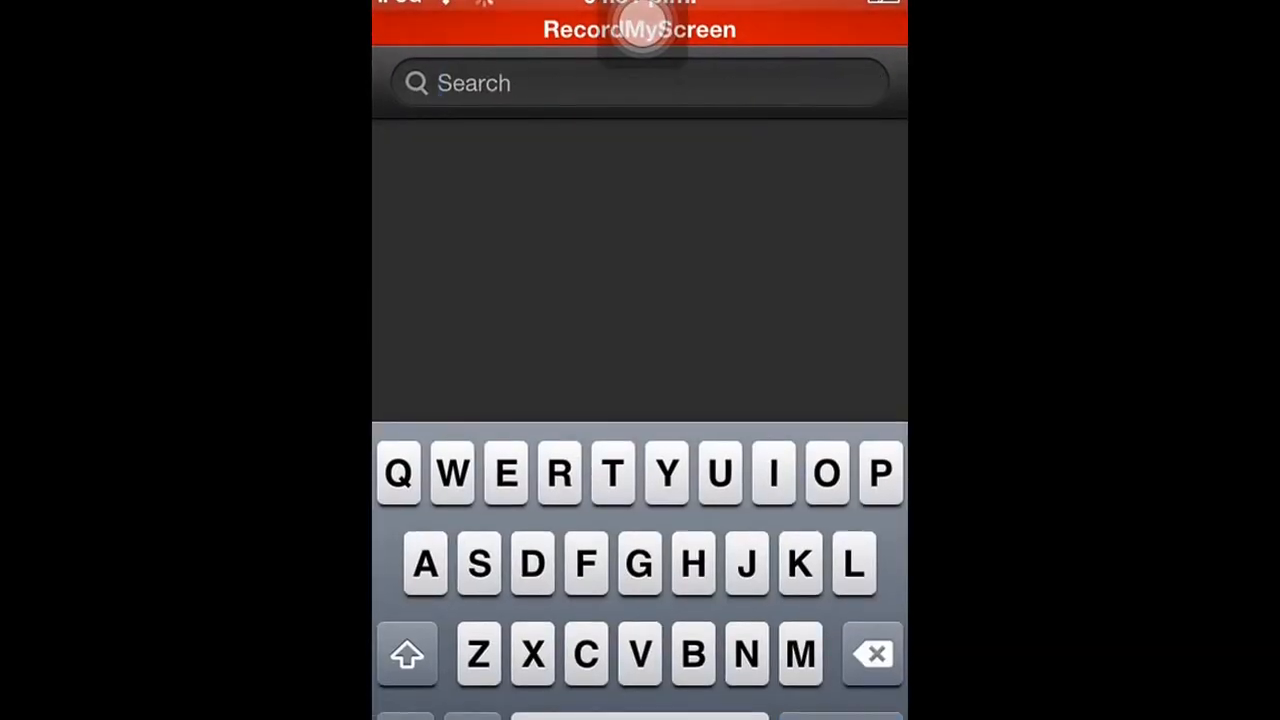
# Search the App Store for 'vpn' and pick the 'vpn express - best mobile vpn' suggestion.
pyautogui.write('v')
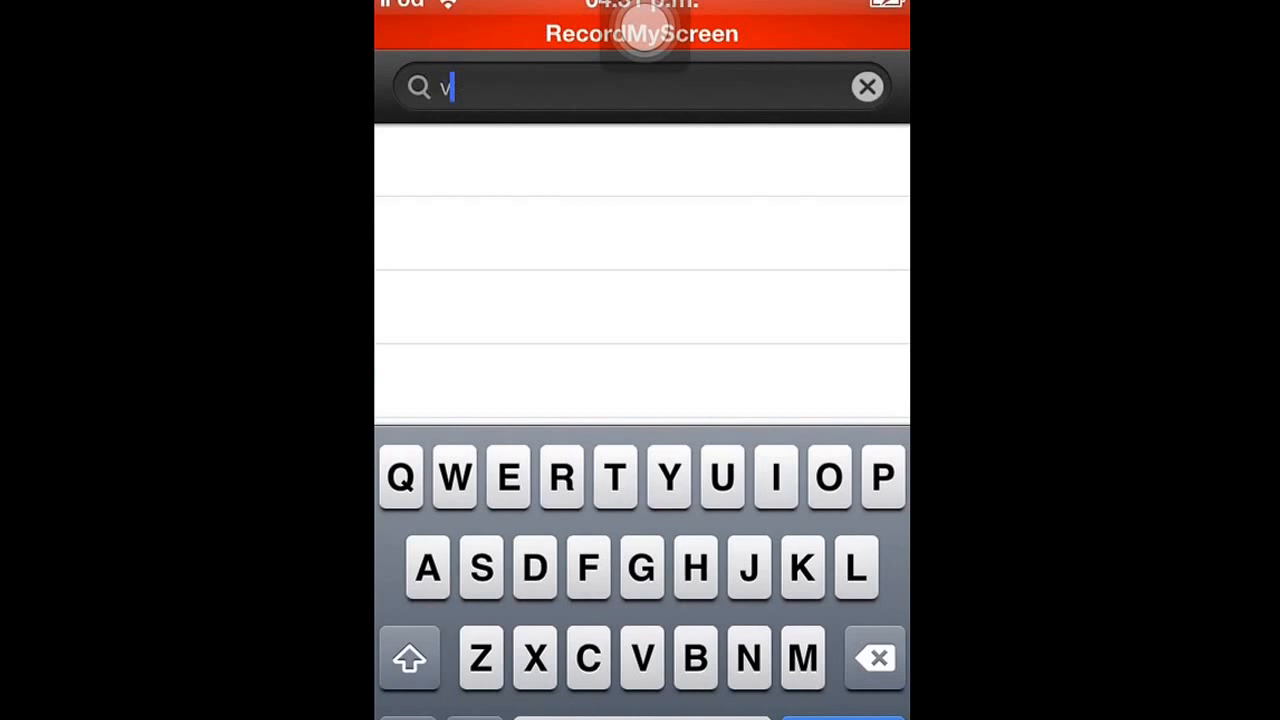
pyautogui.write('pn')
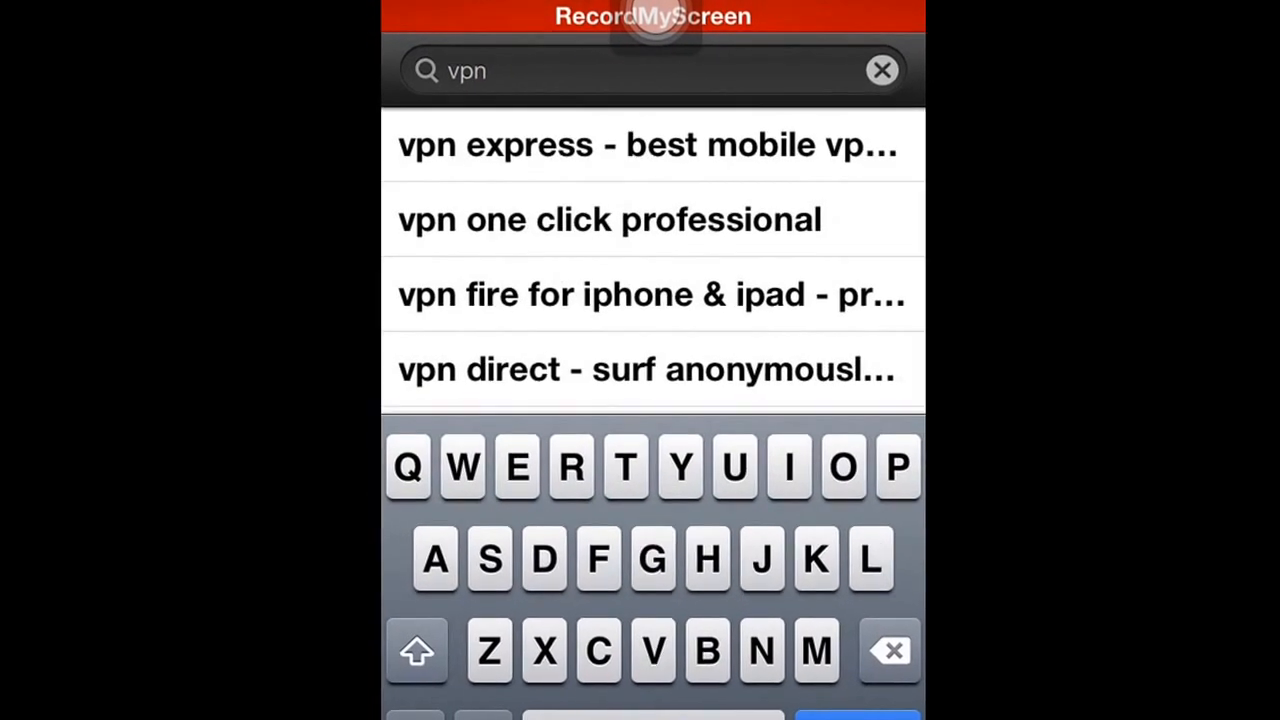
pyautogui.click(650, 145)
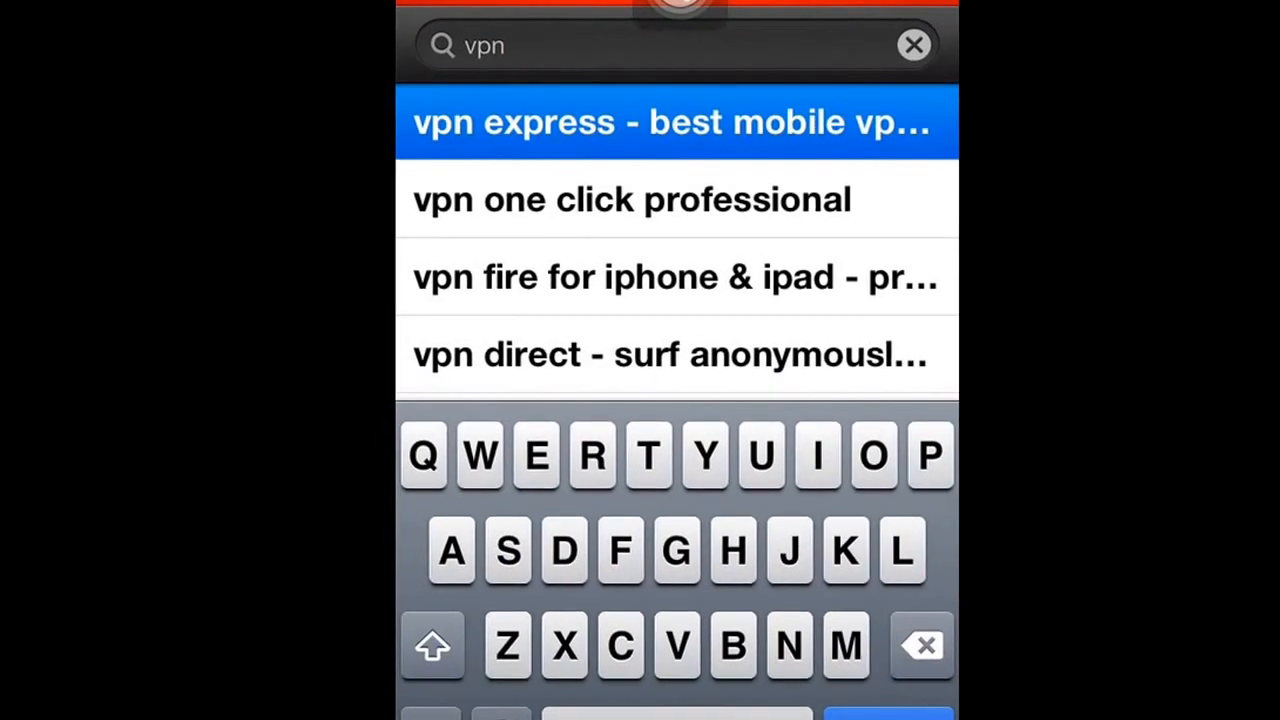
# Get VPN Express from the search results and let it download onto the home screen.
pyautogui.click(675, 122)
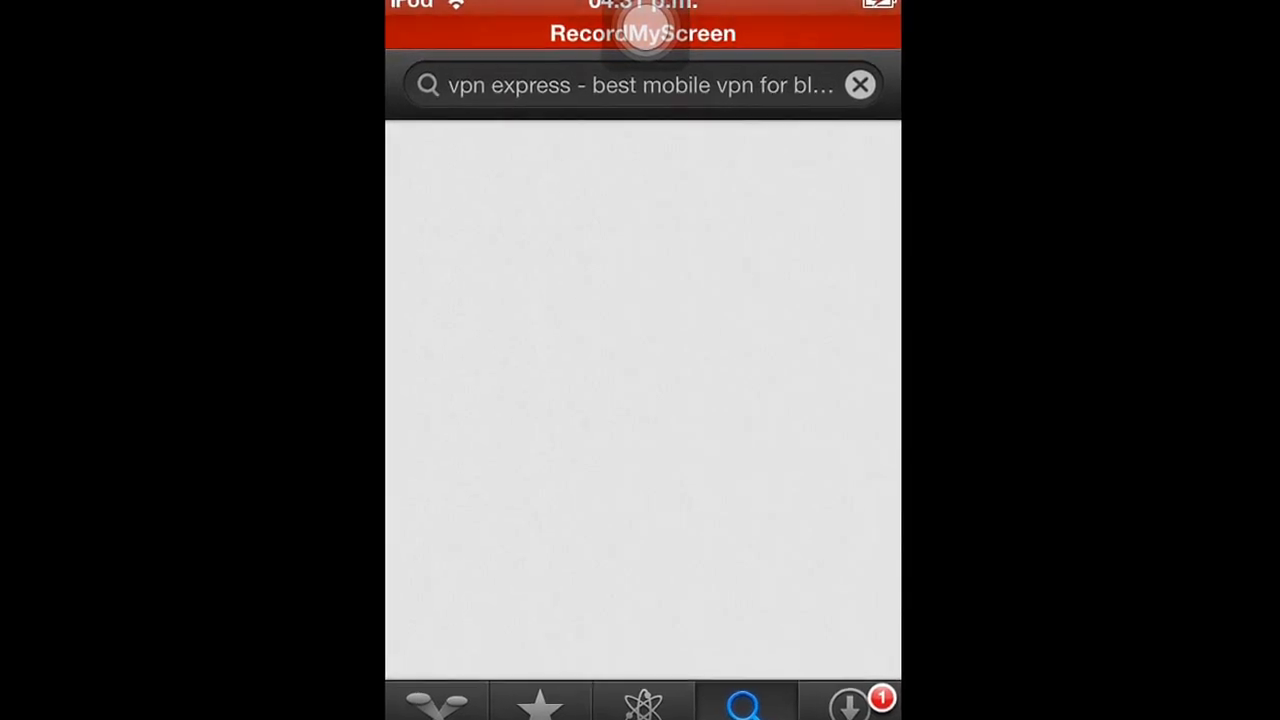
pyautogui.click(640, 84)
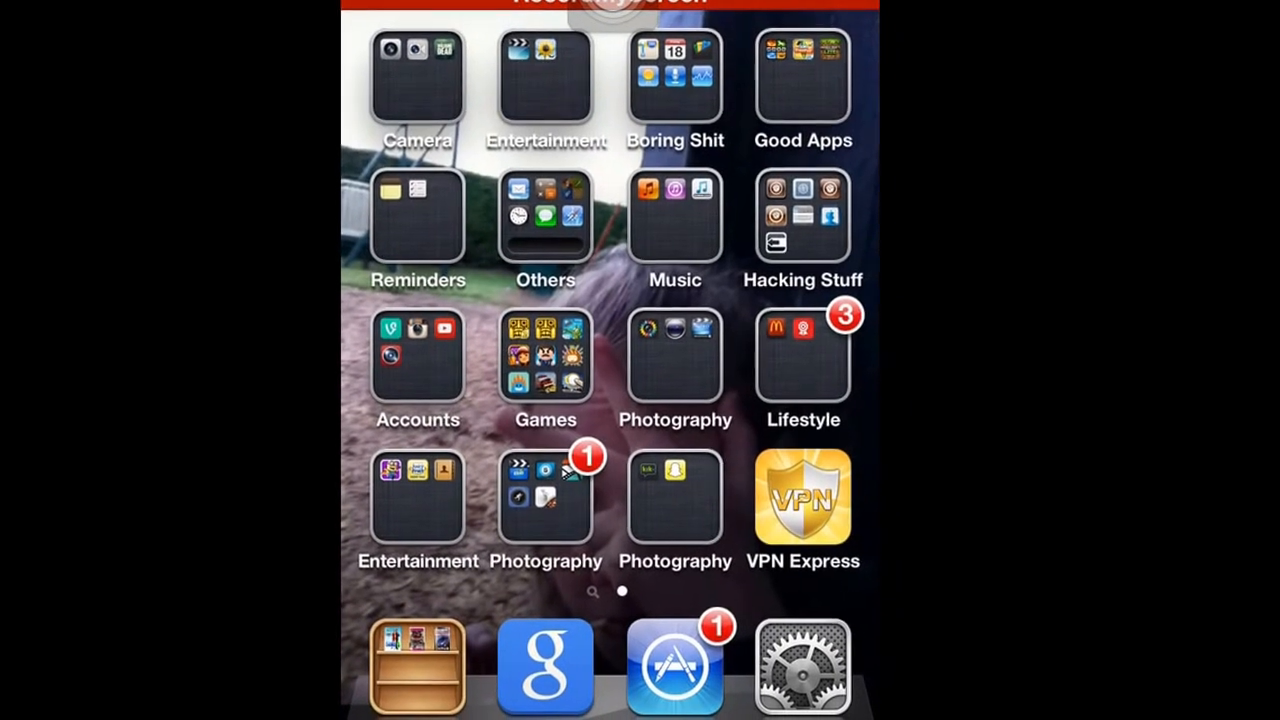
# Launch VPN Express, tap into the login fields, then choose Register a New Account.
pyautogui.click(803, 497)
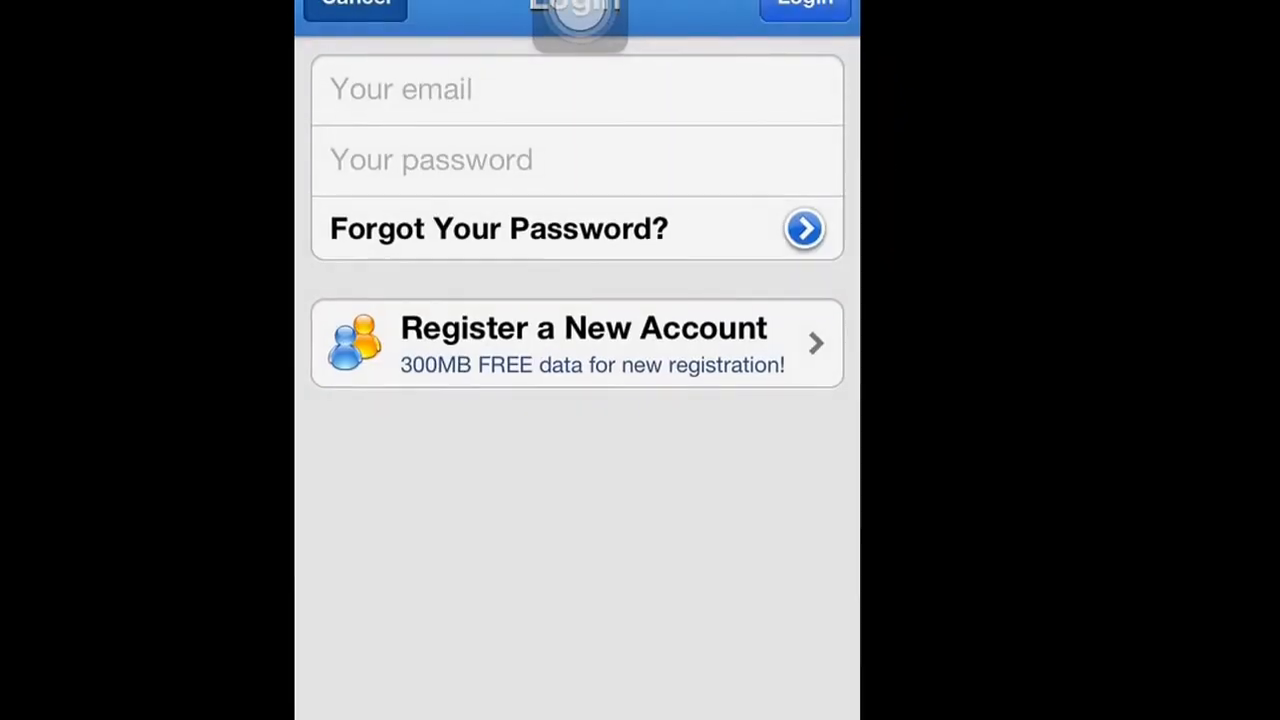
pyautogui.click(577, 89)
pyautogui.write('your email')
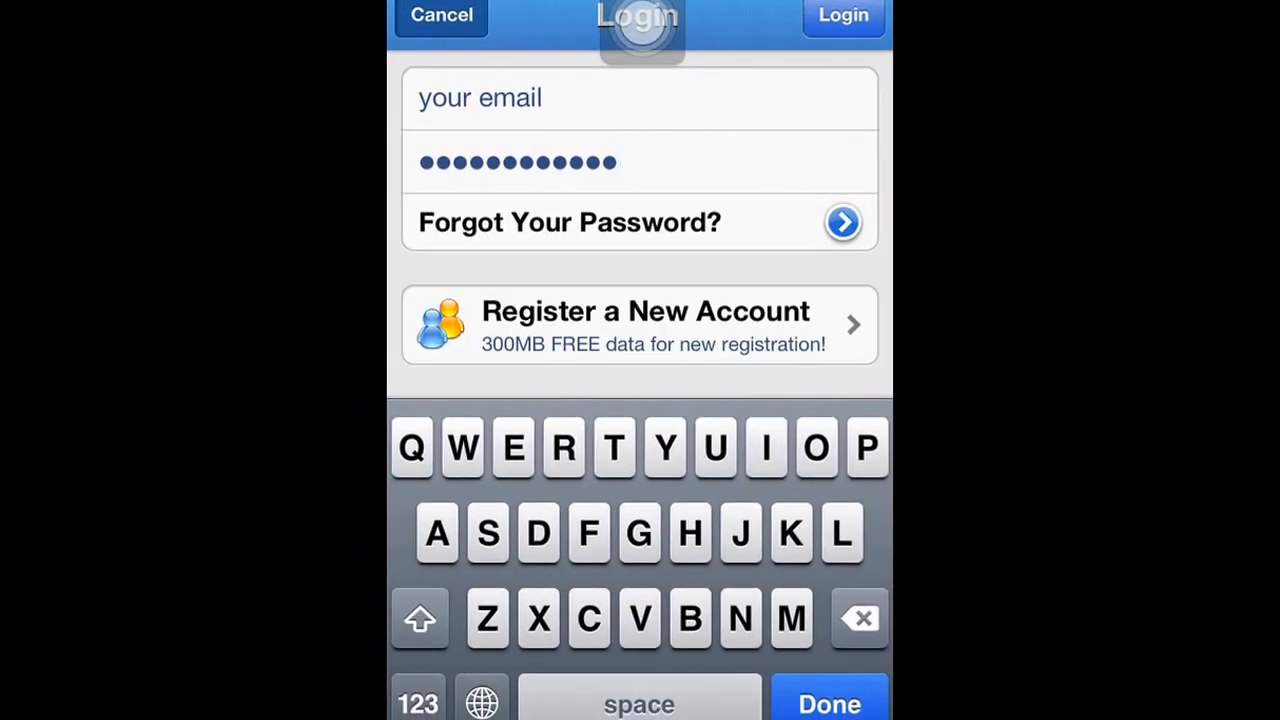
pyautogui.click(645, 325)
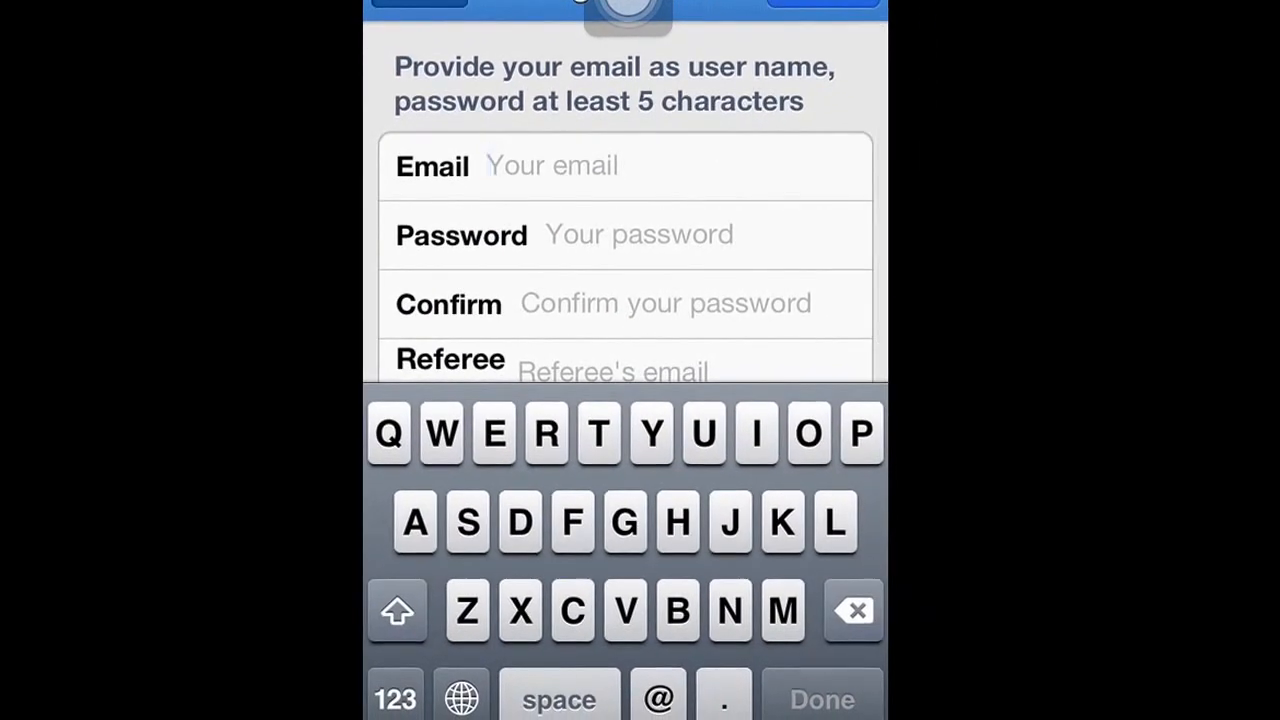
# Enter 'youmeal' as the email and fill in the password and confirmation fields.
pyautogui.write('your')
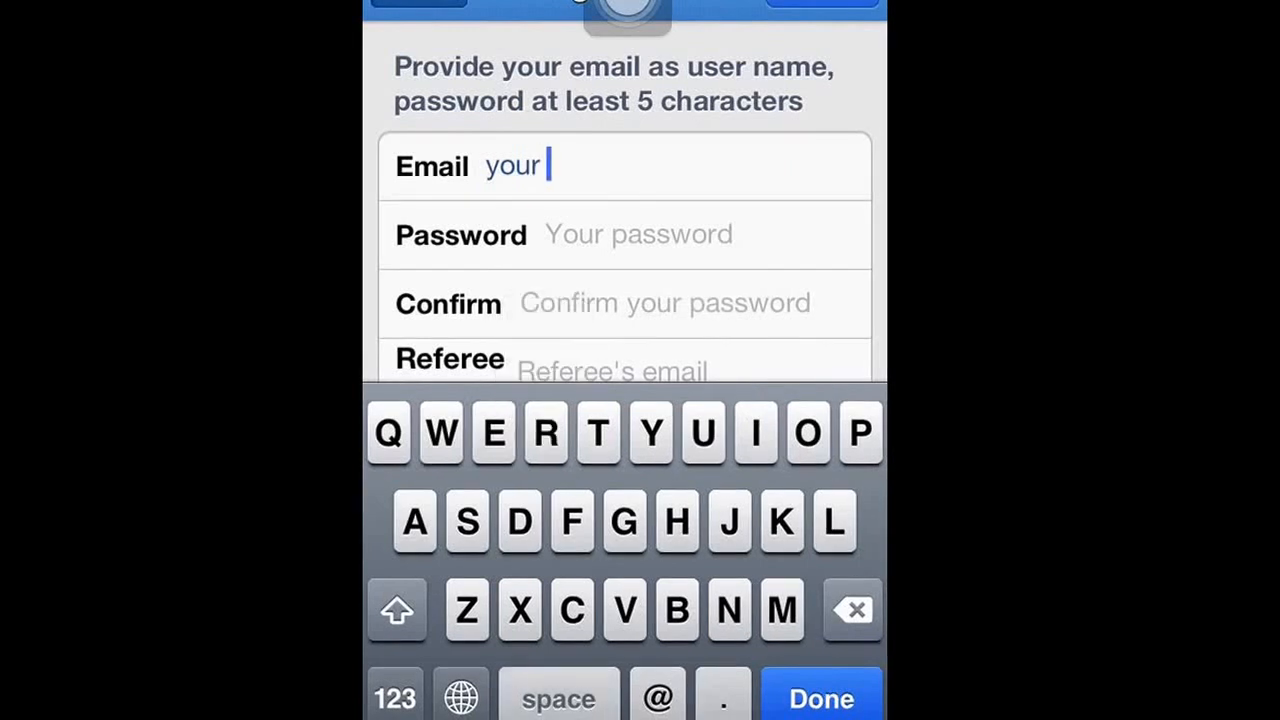
pyautogui.write('meal')
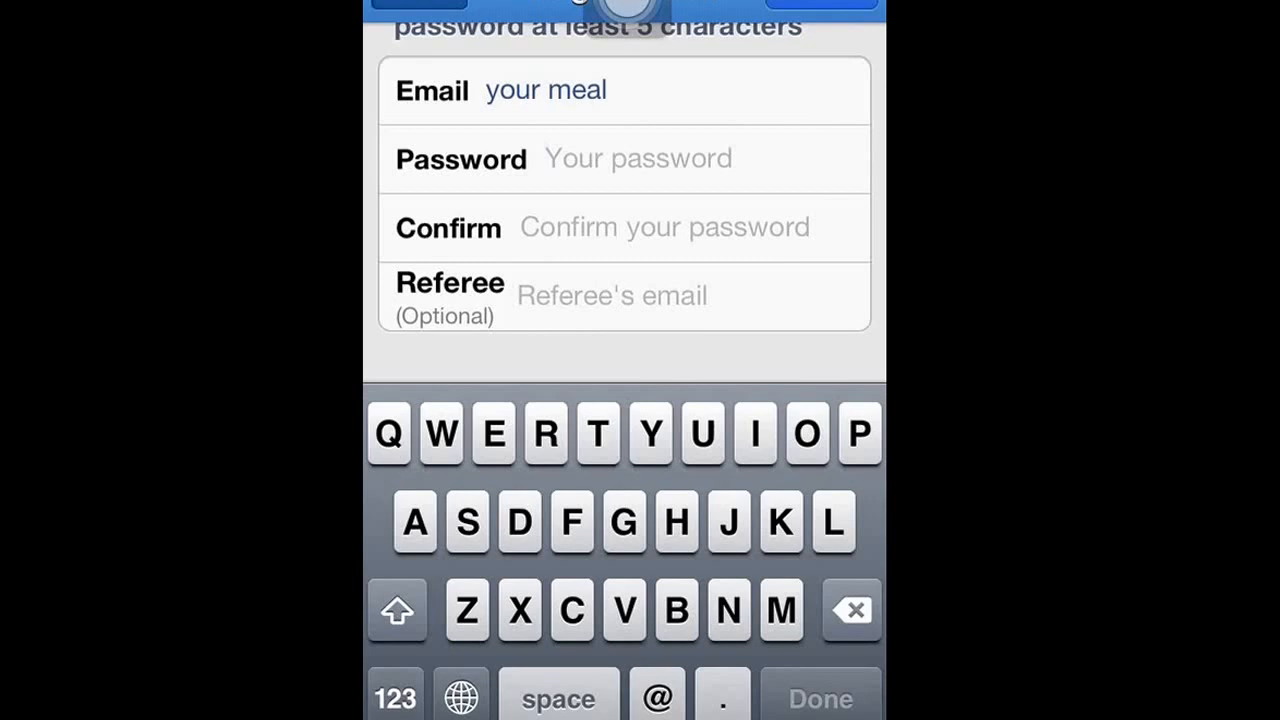
pyautogui.click(638, 158)
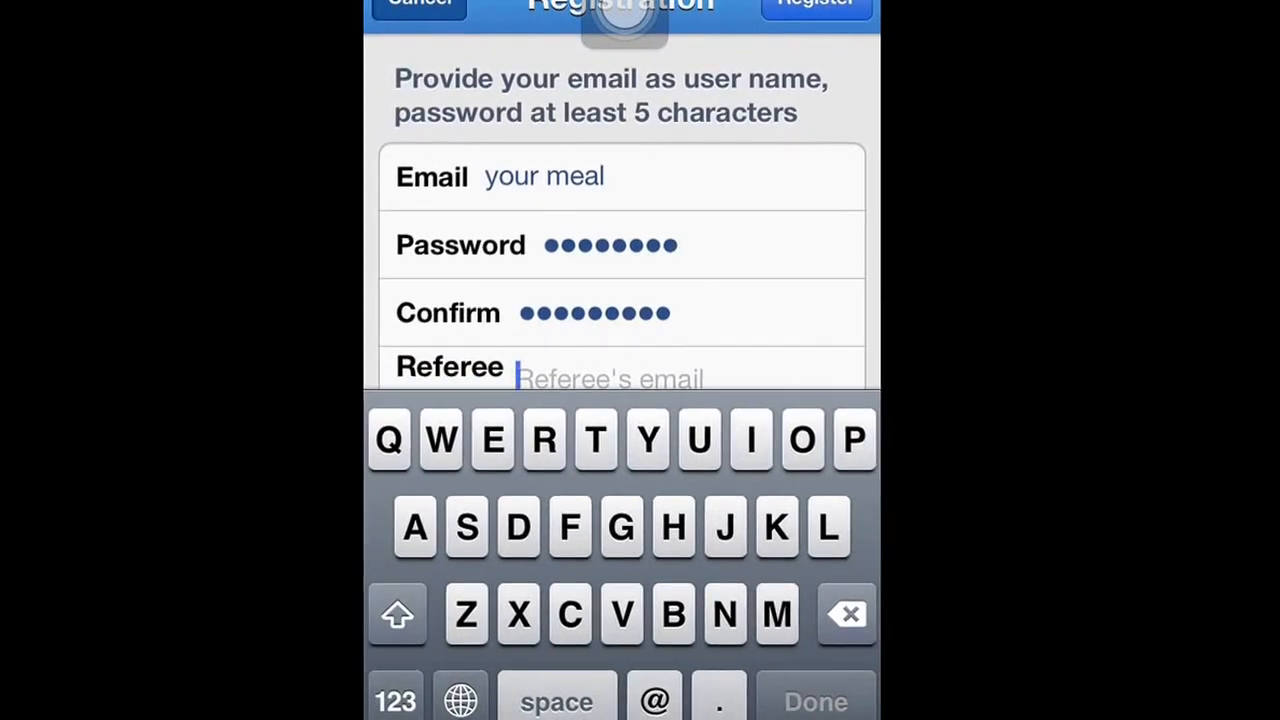
pyautogui.scroll(3)
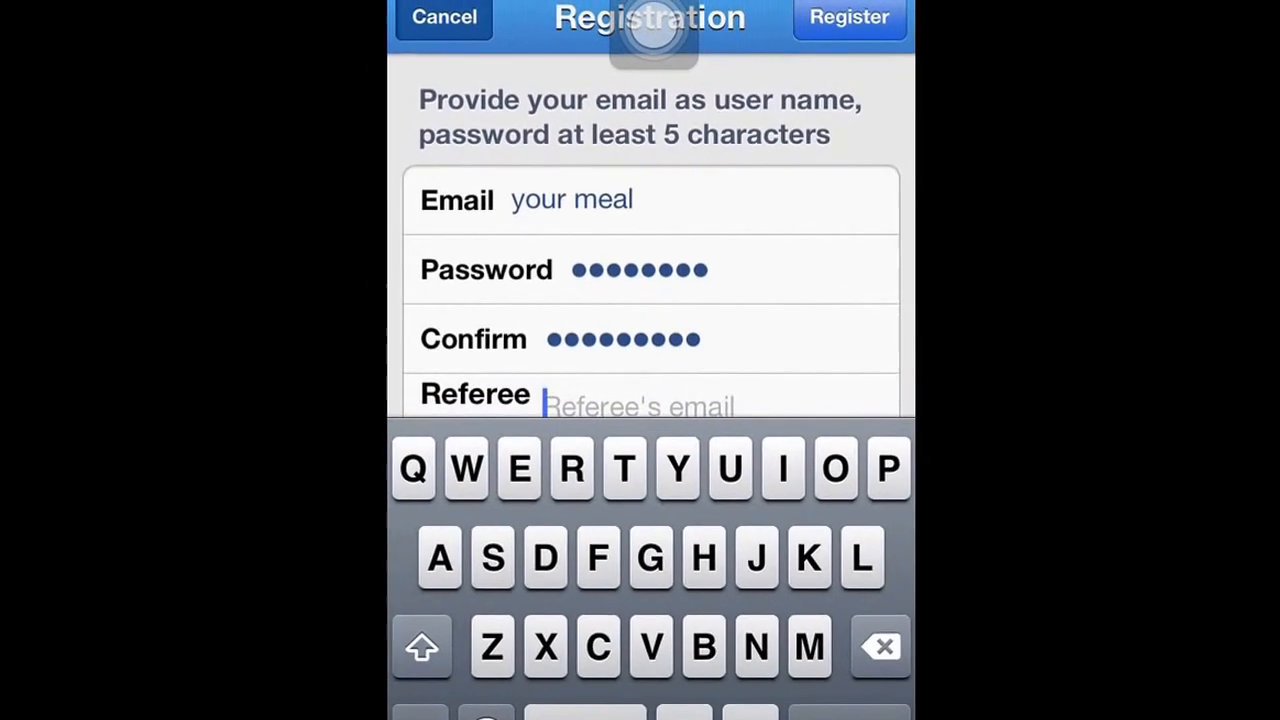
# Submit the registration and tap OK on the Invalid Input email alert.
pyautogui.click(849, 17)
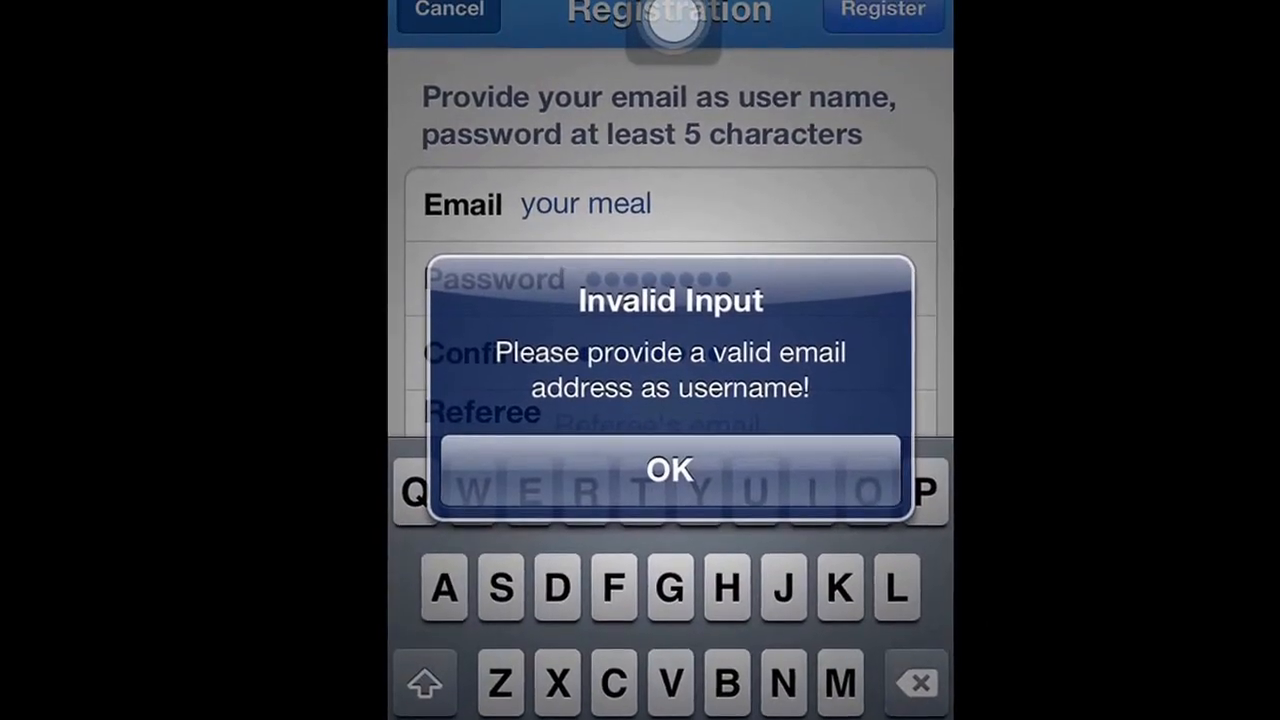
pyautogui.click(668, 470)
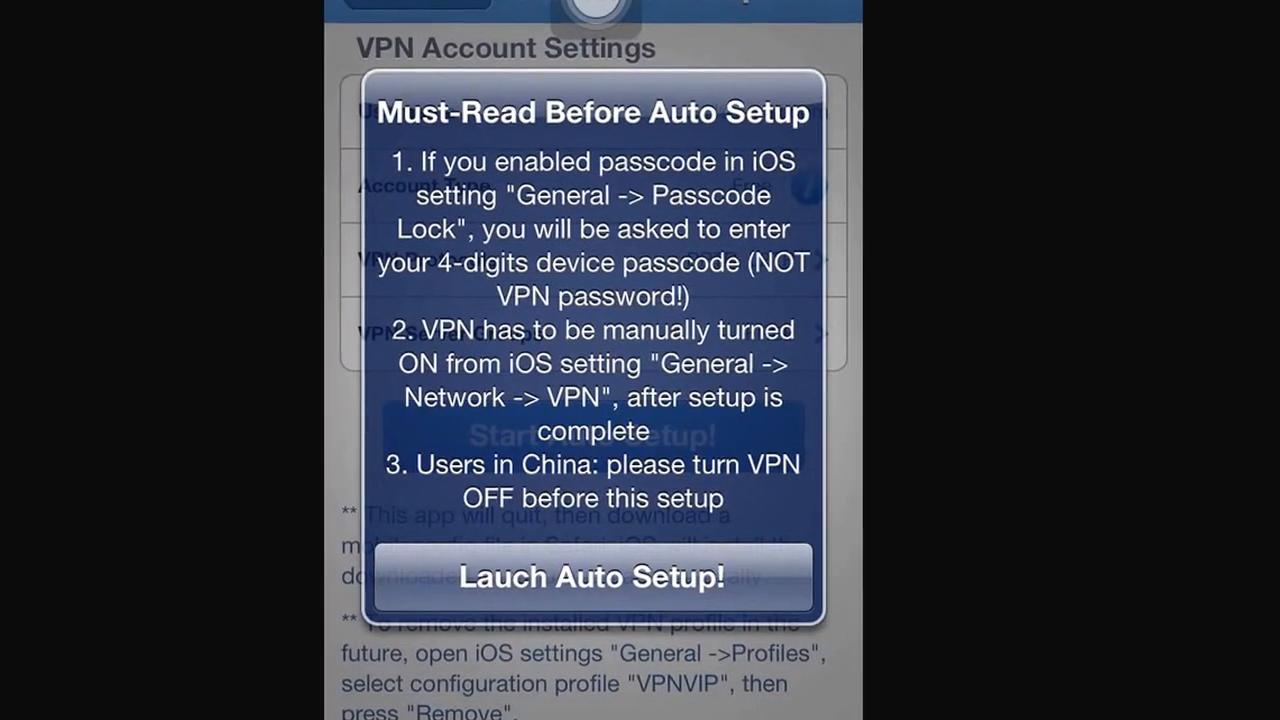
# Tap 'Lauch Auto Setup!' on the Must-Read notice, returning to the home screen.
pyautogui.click(592, 578)
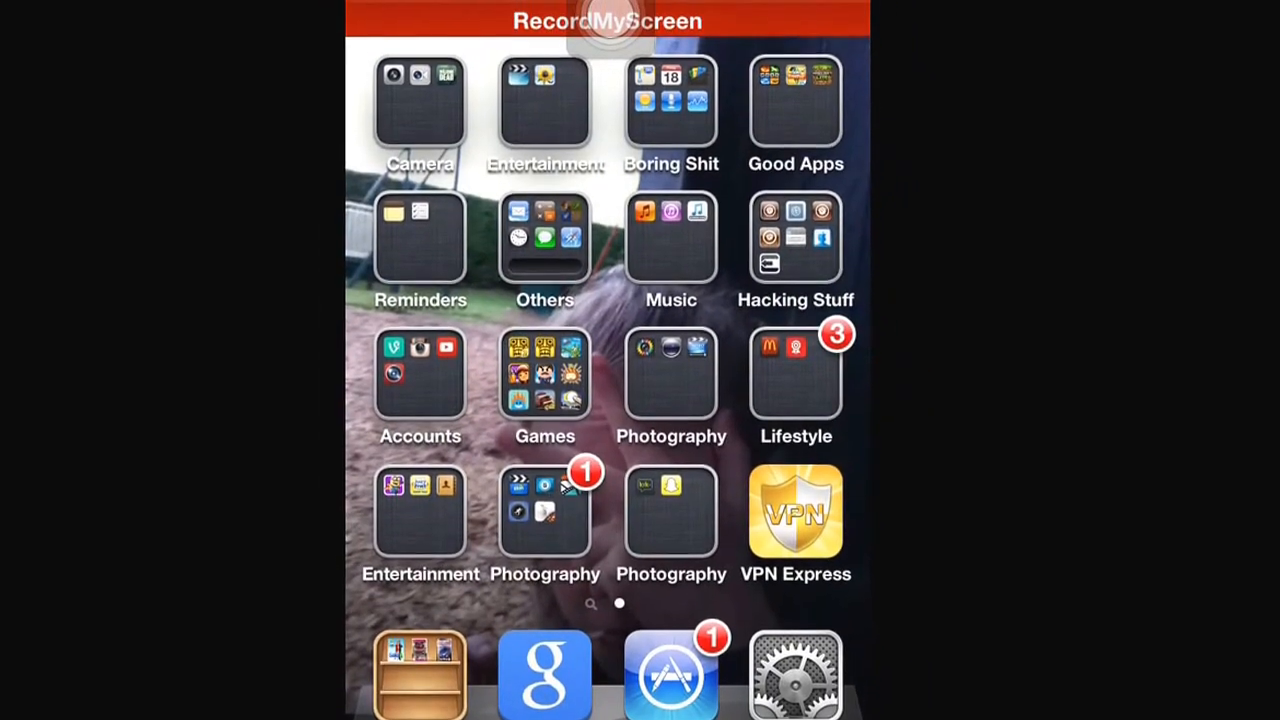